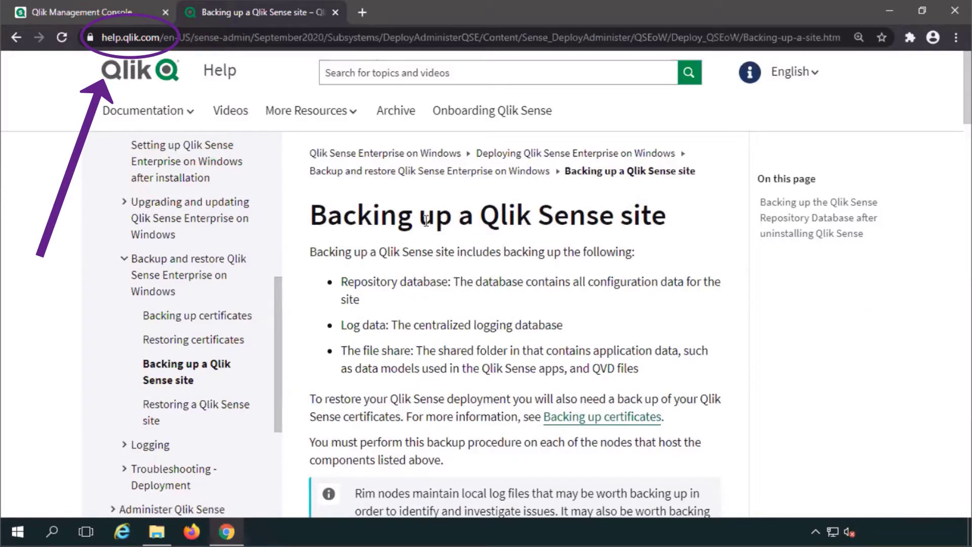
Stop the Qlik Sense Repository Service with its dependent services, then the Service Dispatcher
scroll(down, 3)
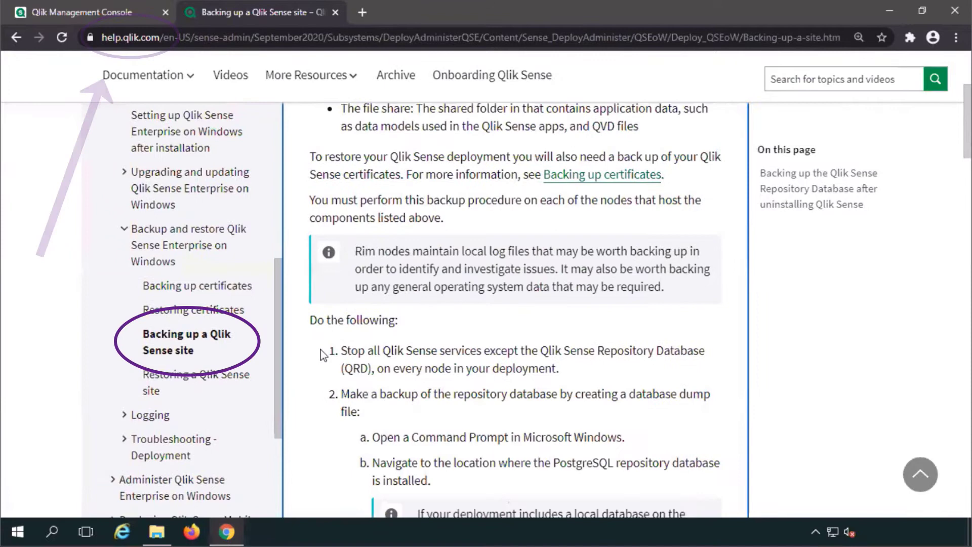
scroll(down, 3)
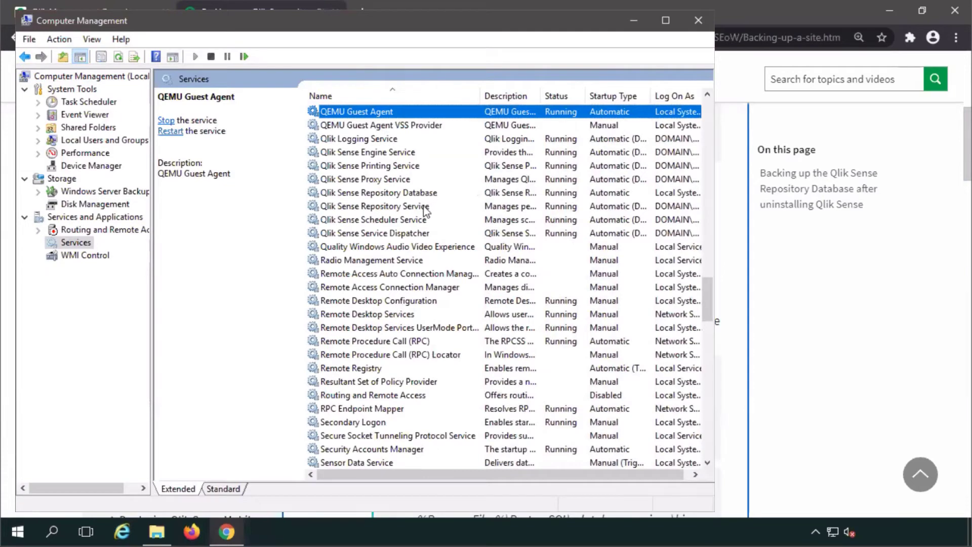
click(373, 206)
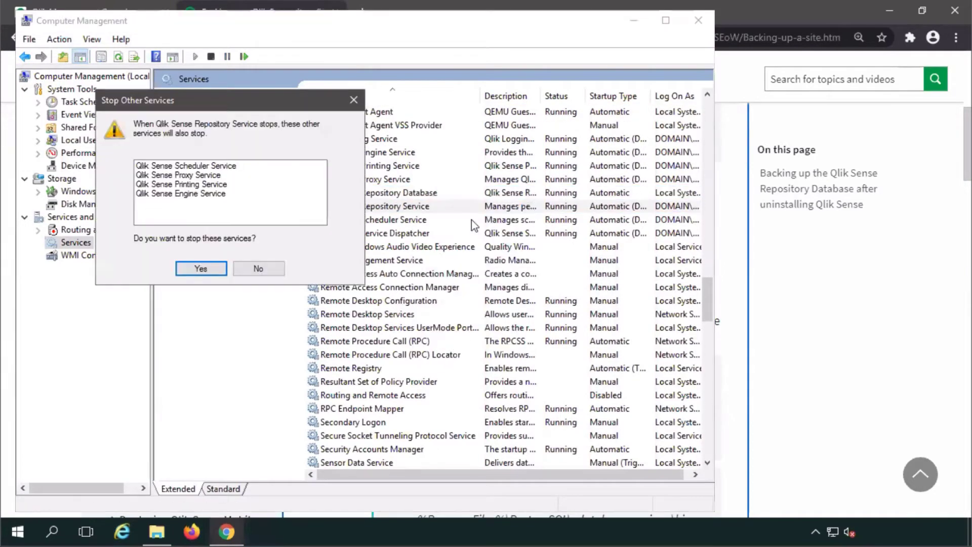
click(201, 269)
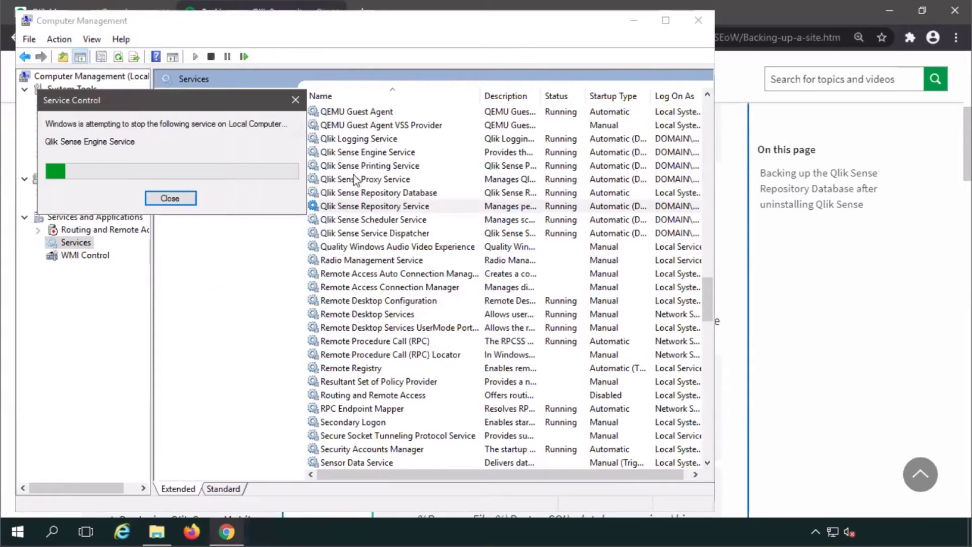
right_click(378, 230)
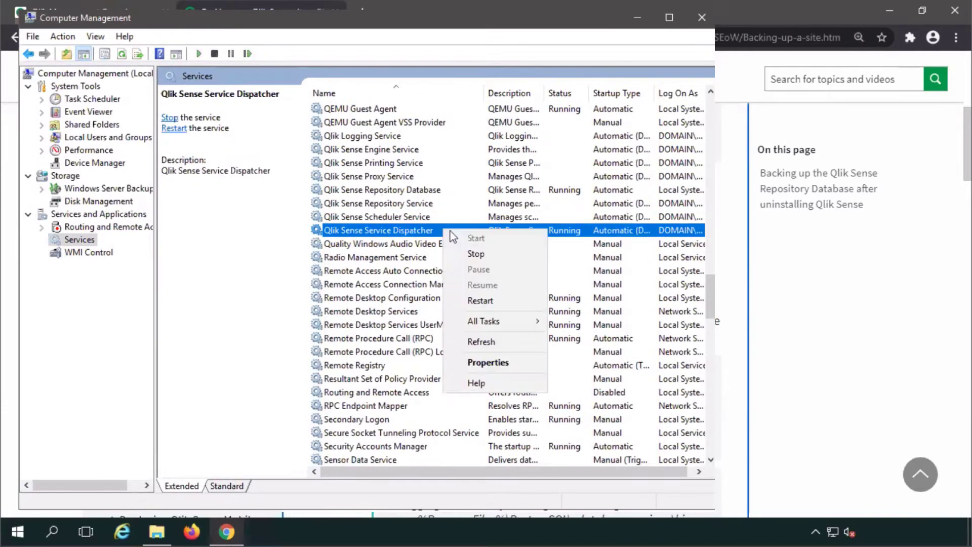
click(17, 531)
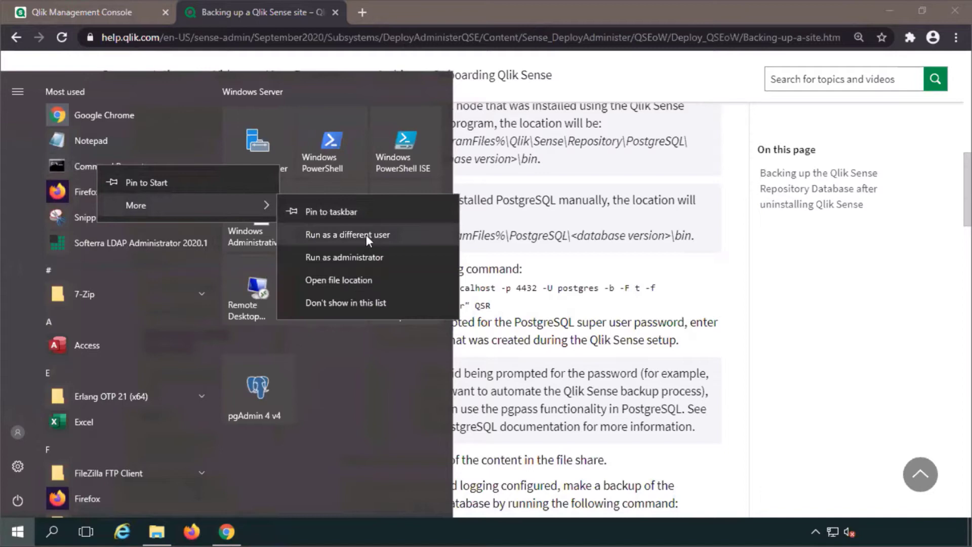
In an administrator prompt, pg_dump the QSR database on port 4432 to C:\Share\Backup\QSR_backup.tar
click(345, 257)
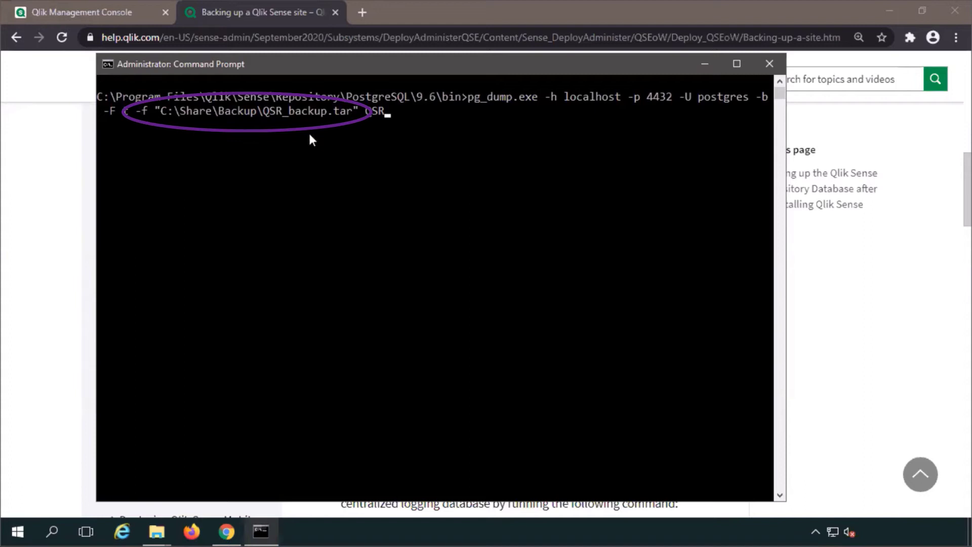
mouse_move(340, 115)
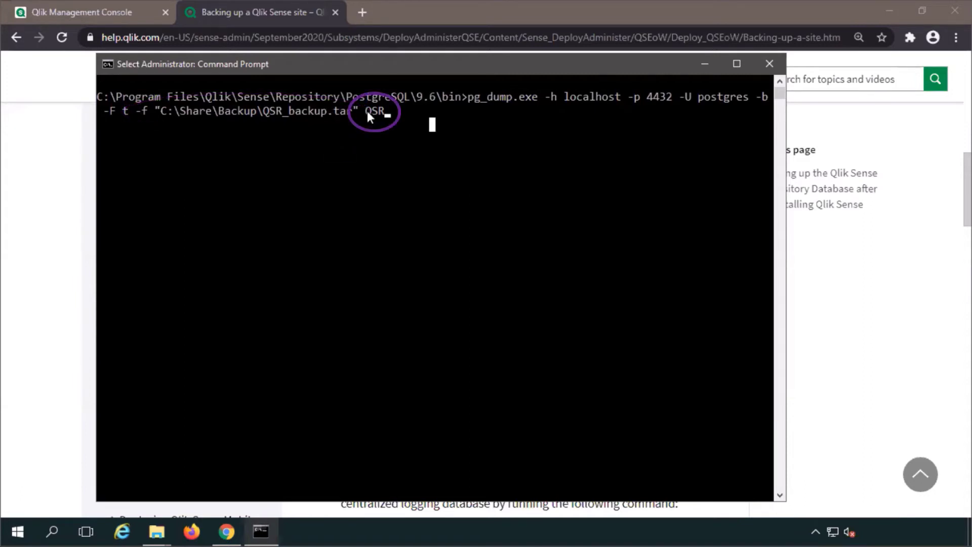
double_click(374, 111)
text( -v)
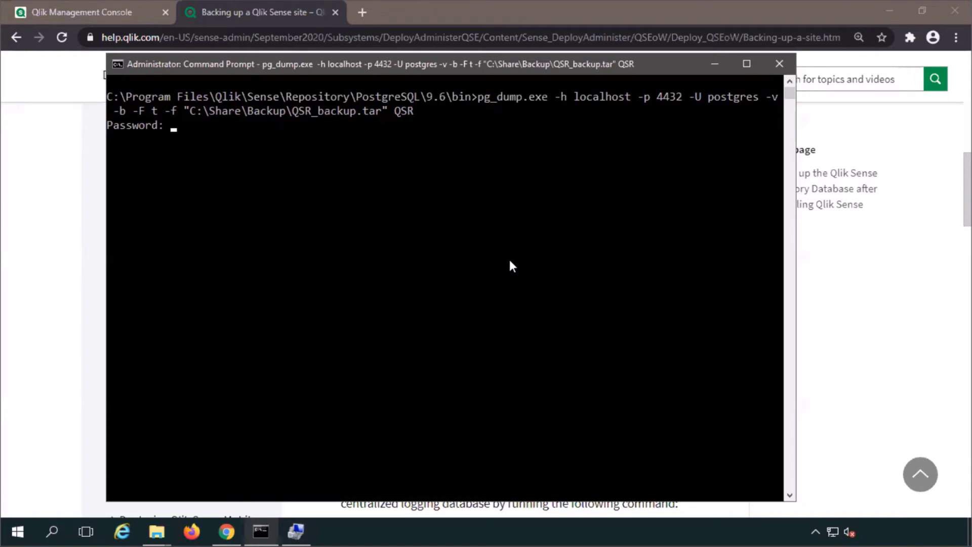
key(Enter)
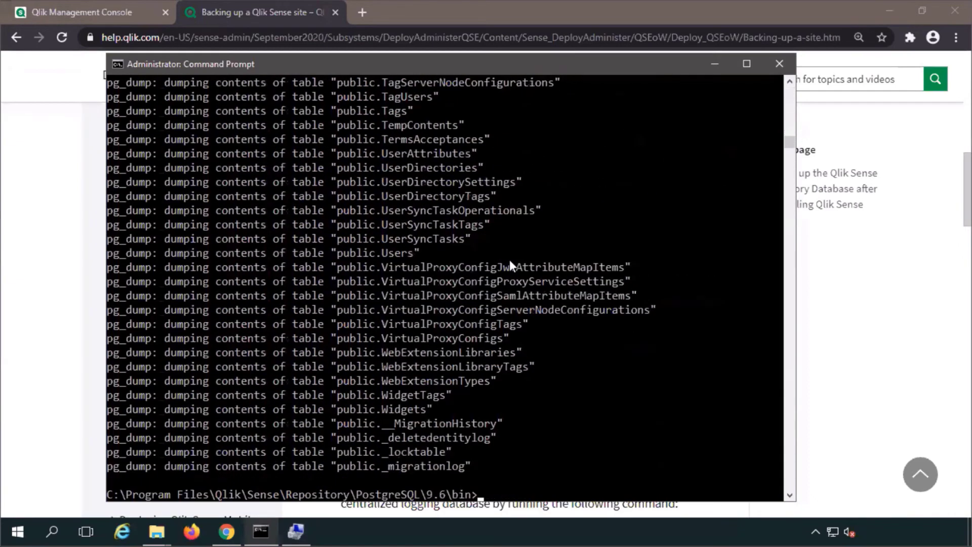
Open QSR_backup.tar from C:\Share\Backup and maximise the archive window to view its .dat files
click(156, 531)
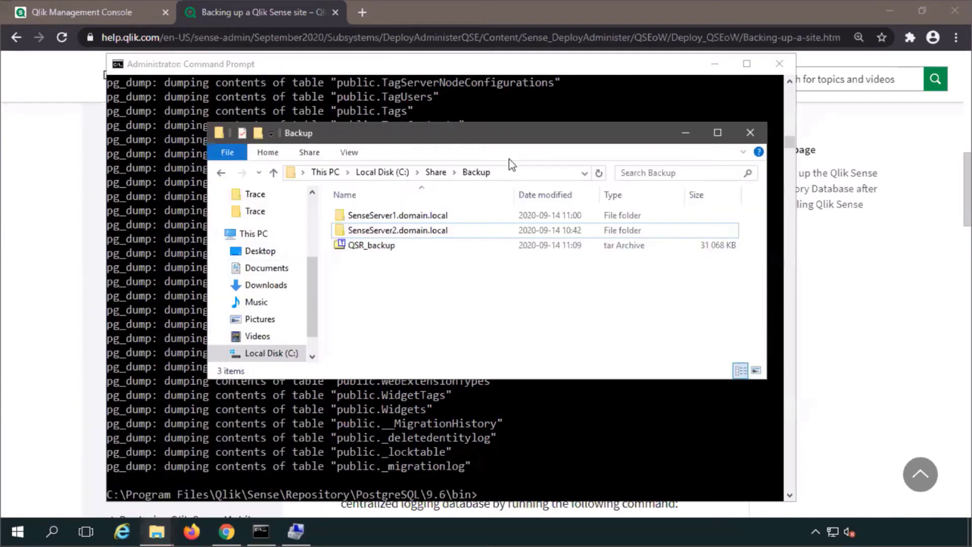
click(371, 245)
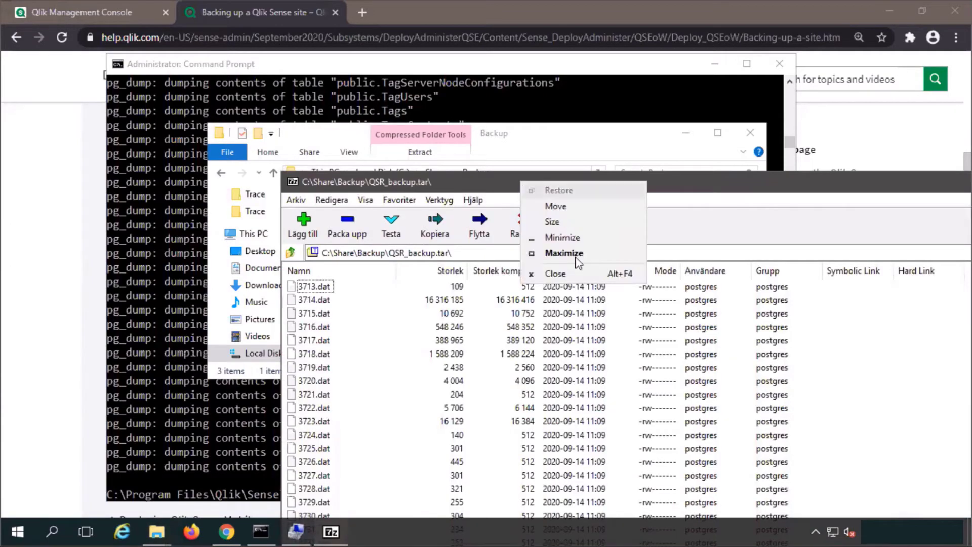
click(553, 273)
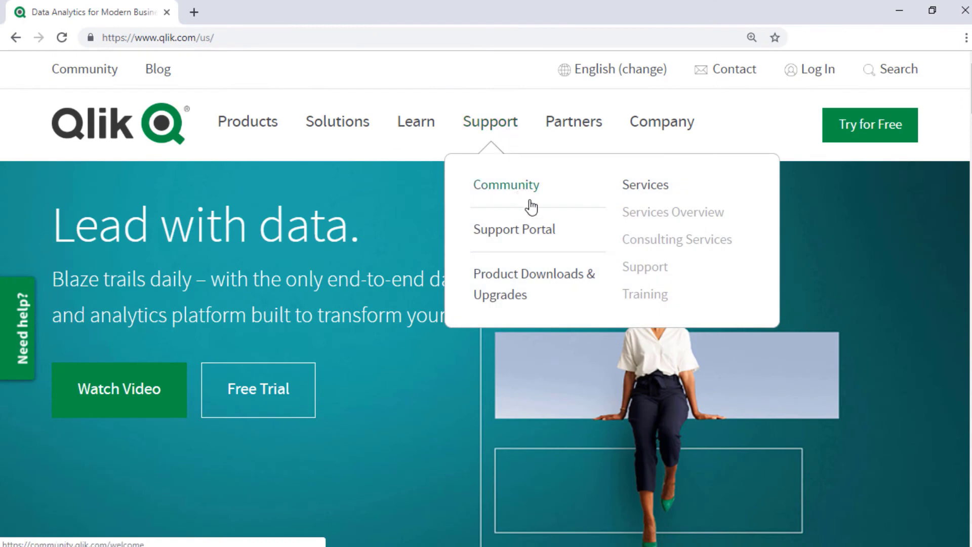
Search the Qlik Support Portal for 'Windows Event Logs' and open the Qlik Support Updates Blog
click(513, 229)
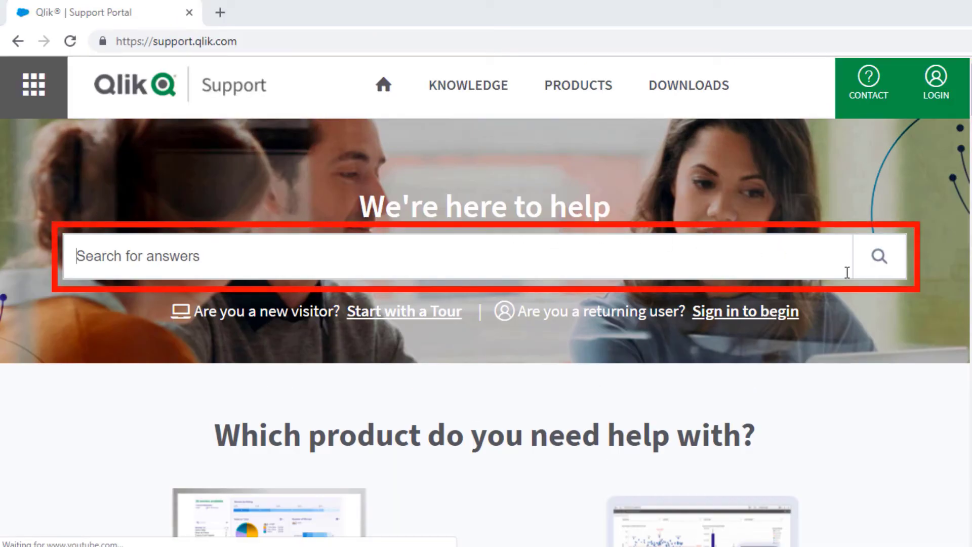
text(Windows Event Logs)
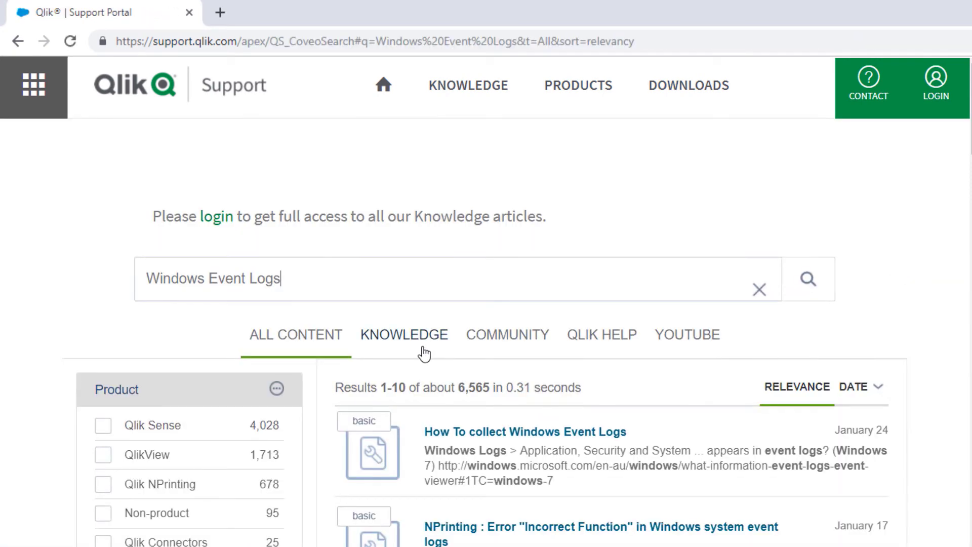
mouse_move(602, 349)
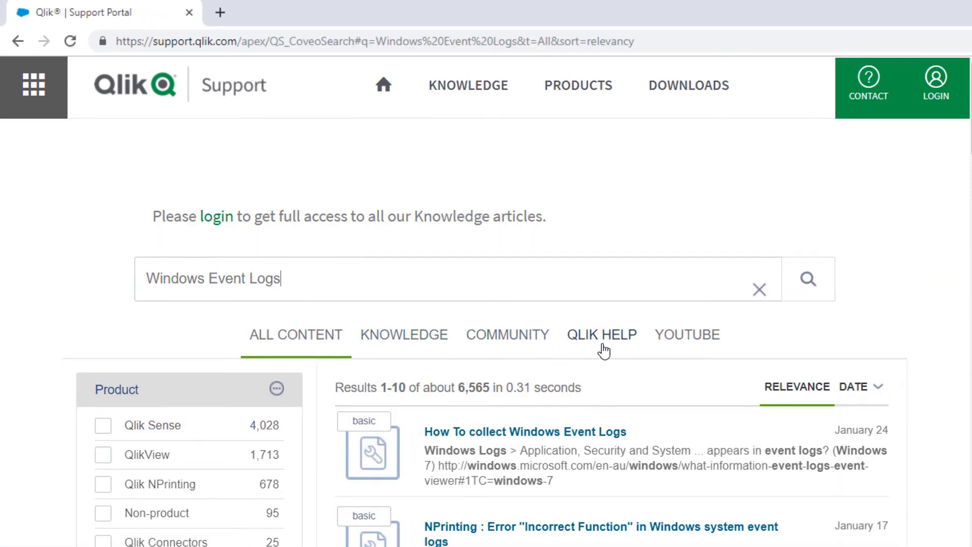
mouse_move(699, 348)
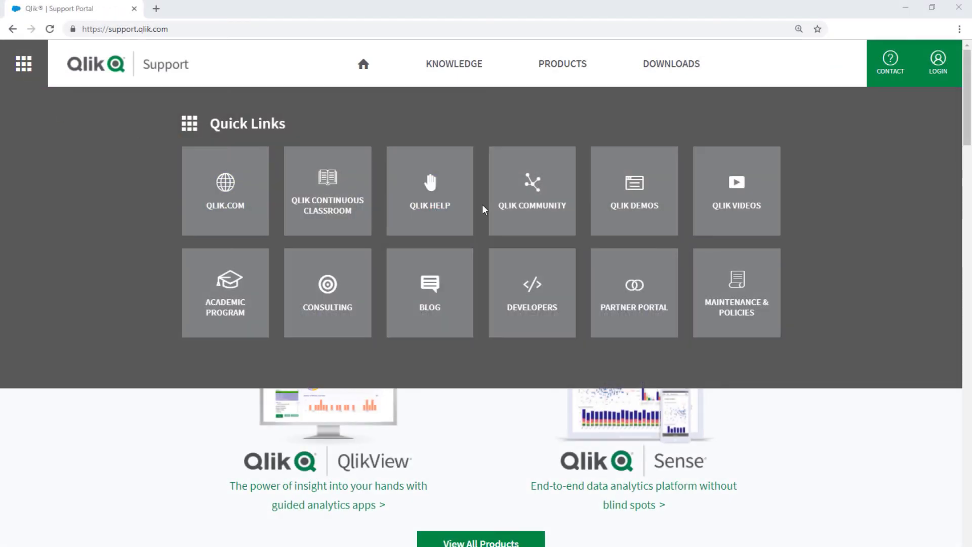
click(531, 190)
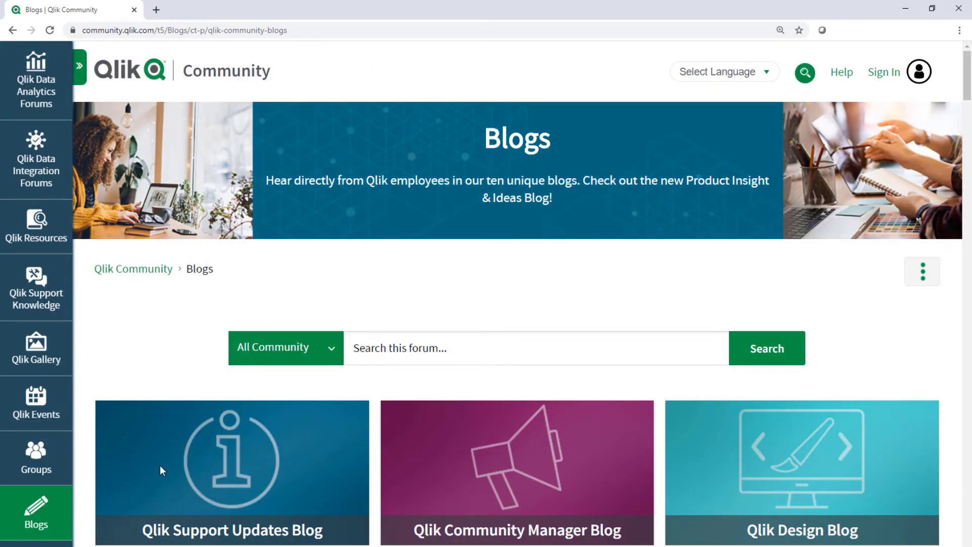
click(232, 471)
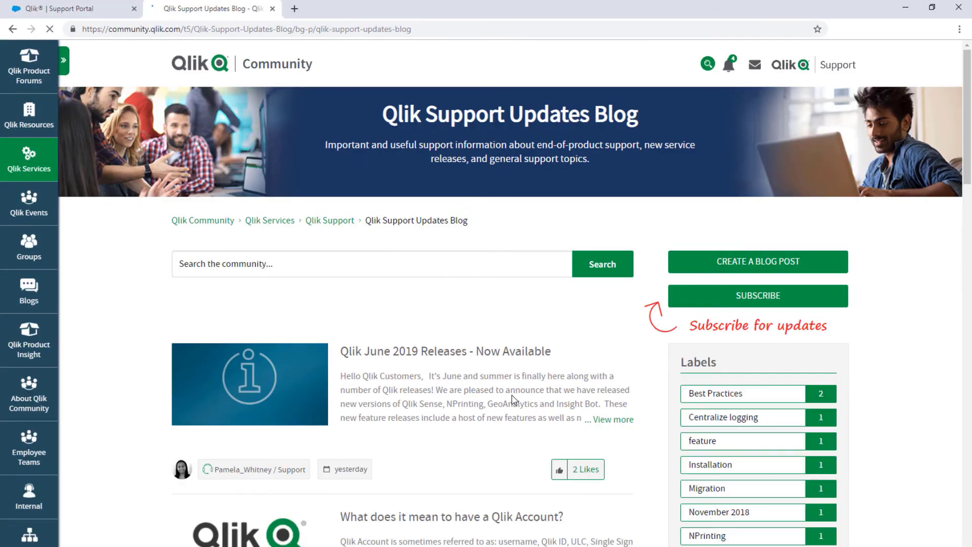